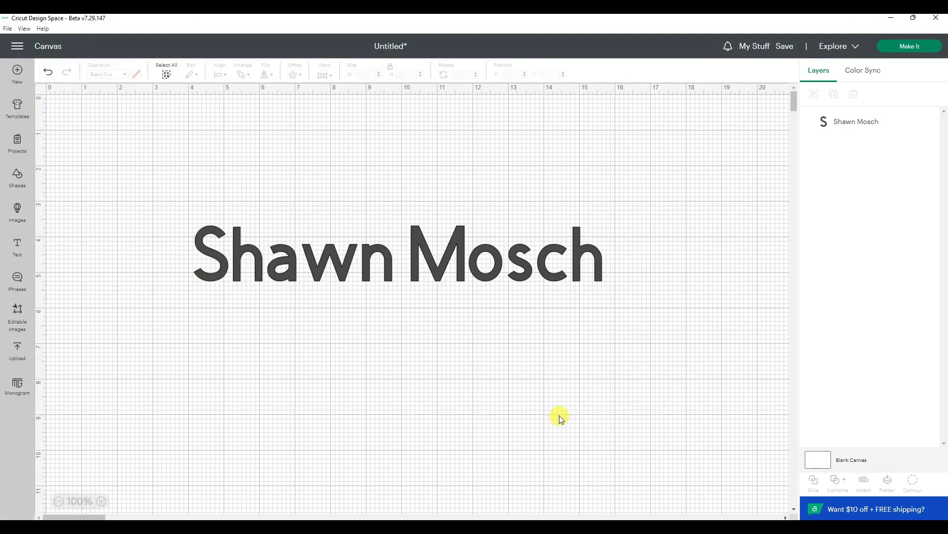
mouse_move(438, 330)
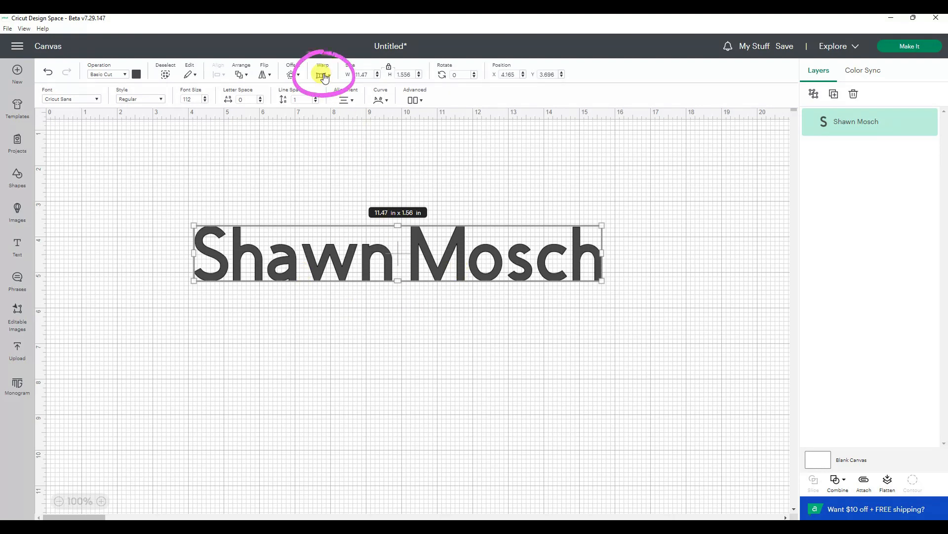
Step: Warp the 'Shawn Mosch' text into an upward arch with the first Warp preset, past the Cricut Access promo
click(321, 74)
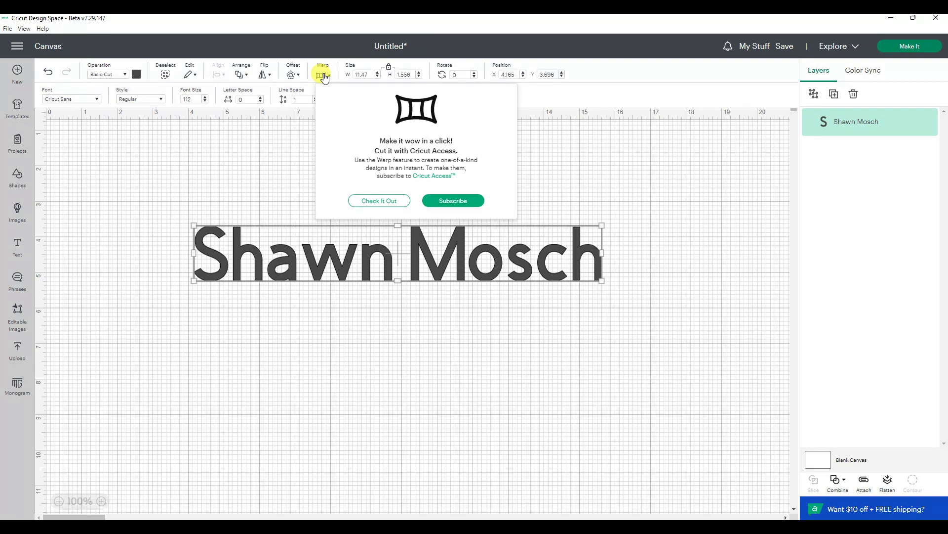
mouse_move(369, 156)
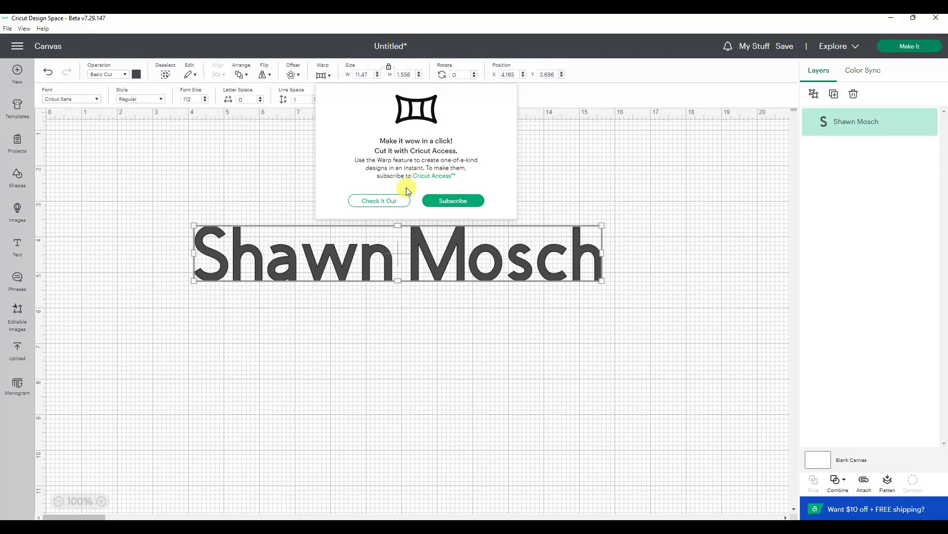
mouse_move(431, 180)
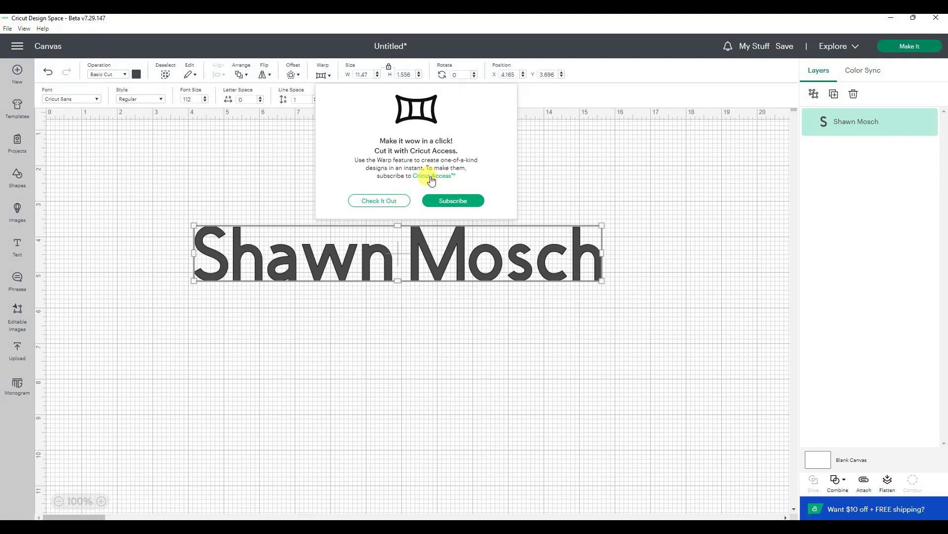
click(378, 201)
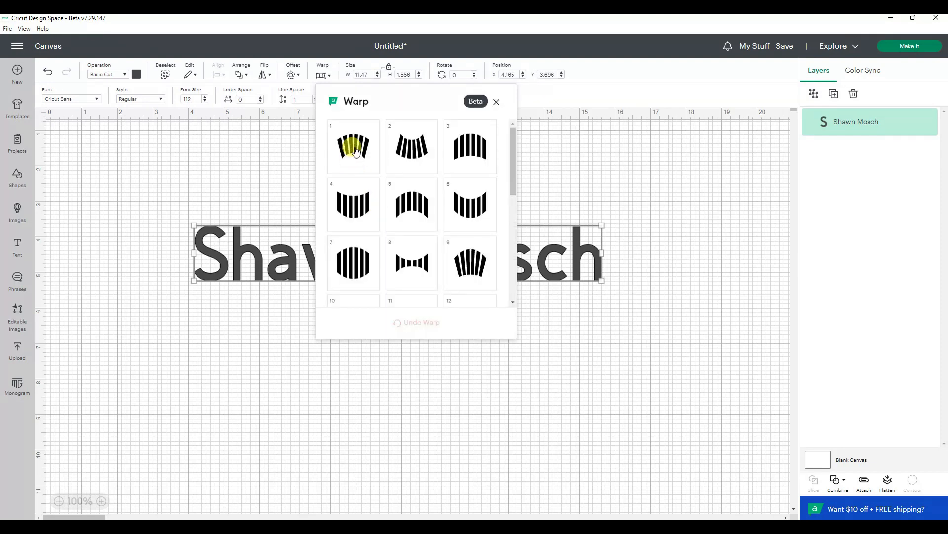
click(353, 146)
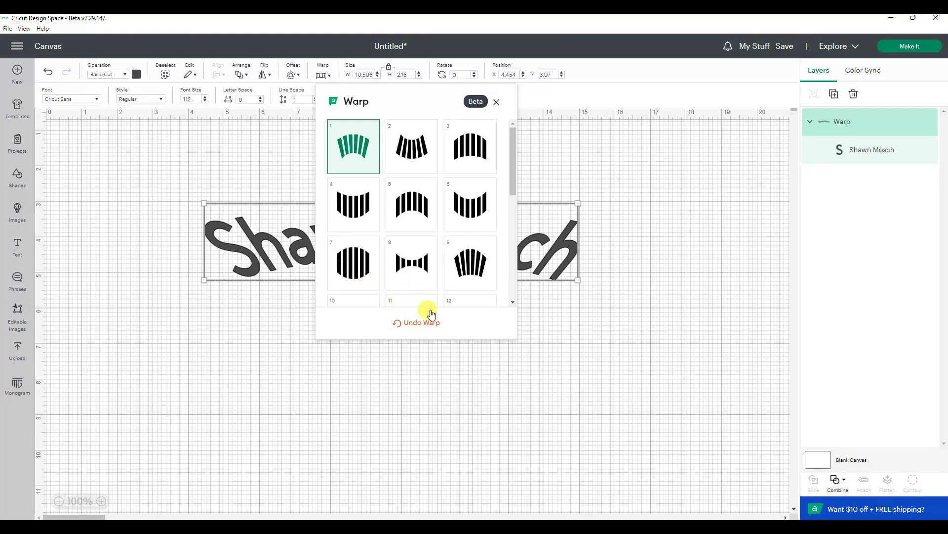
click(496, 101)
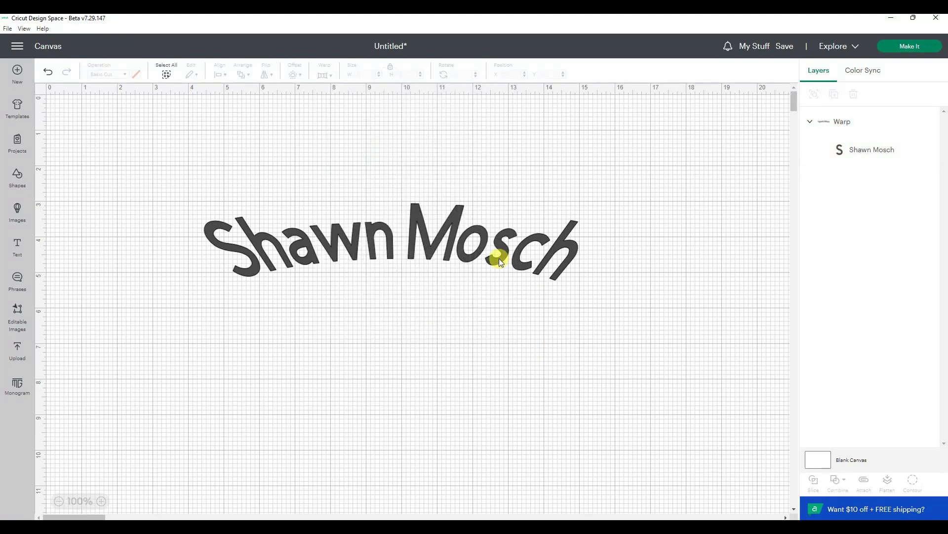
Step: Add a second 'Shawn Mosch' text box and curve it into an arc with the diameter slider
click(17, 245)
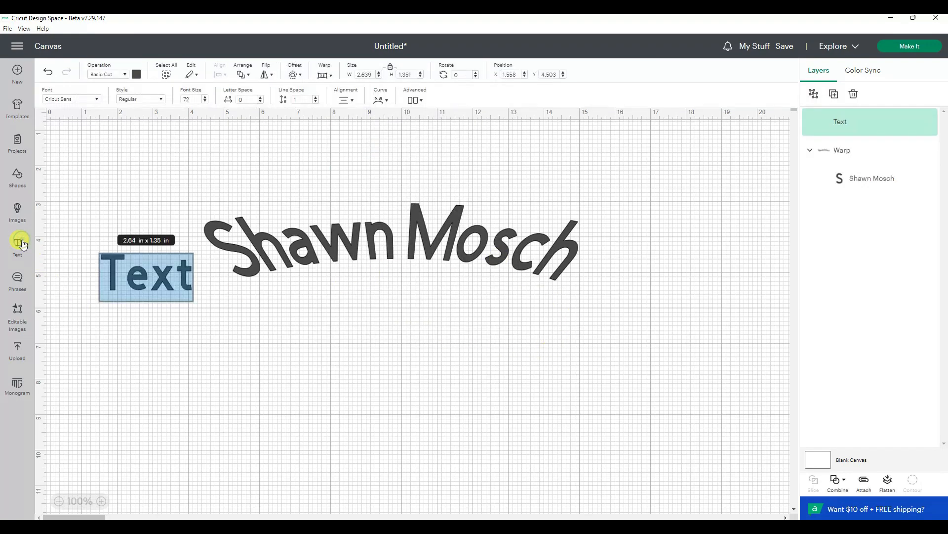
text(Shawn Mosch)
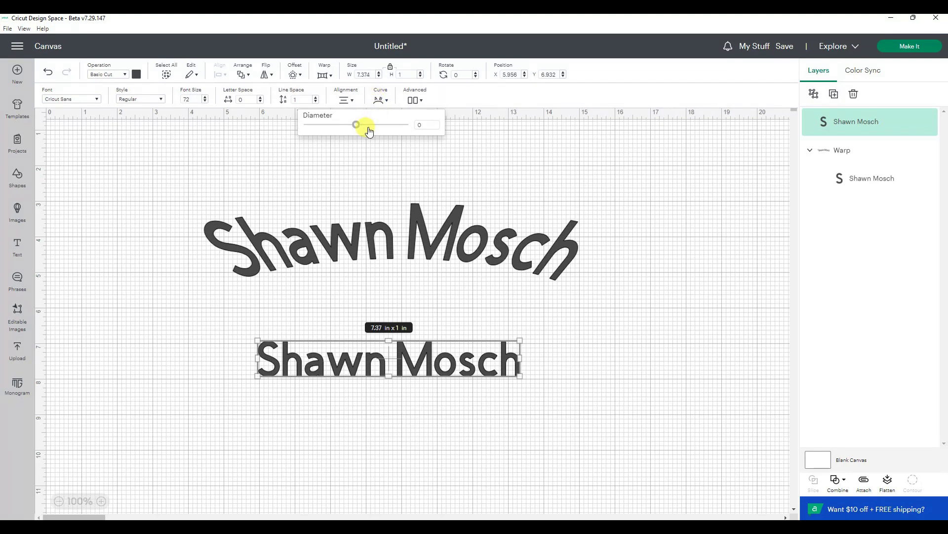
drag(355, 124, 386, 124)
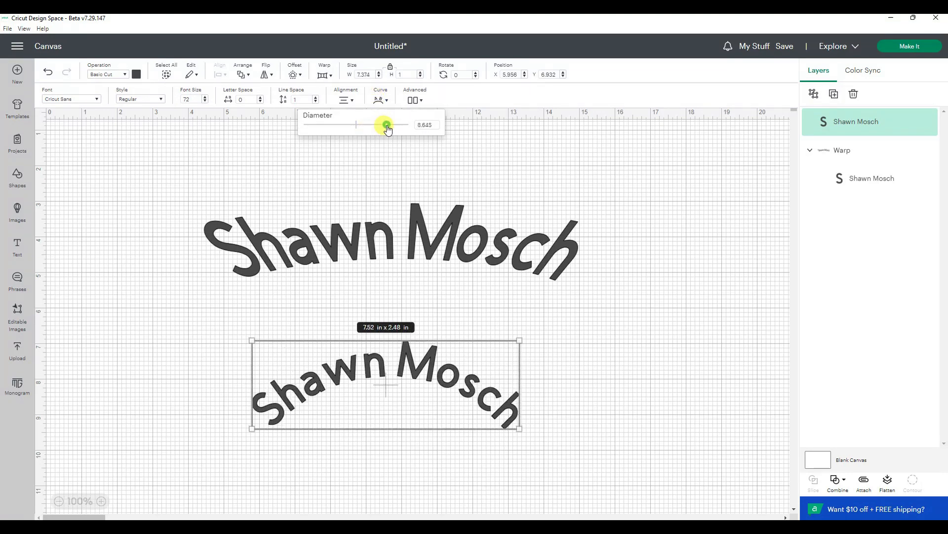
drag(387, 125, 298, 430)
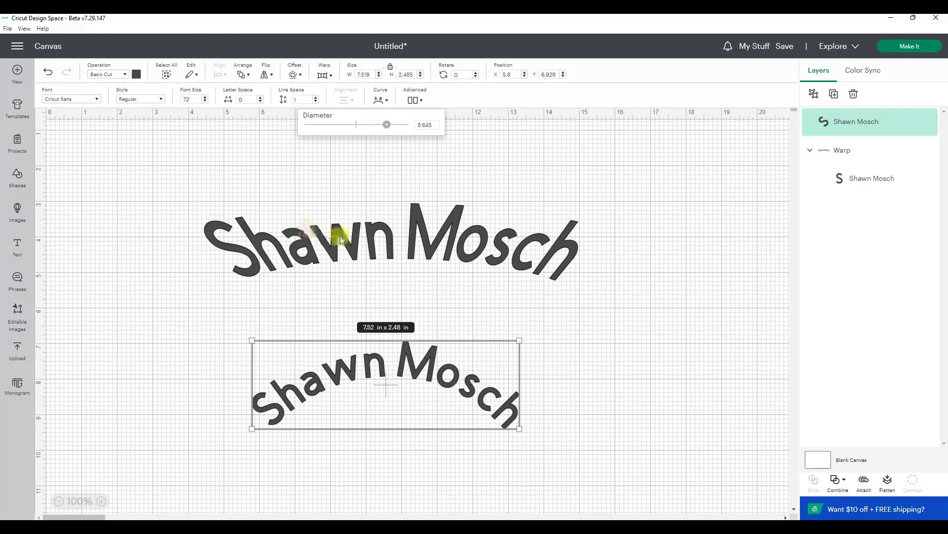
mouse_move(435, 248)
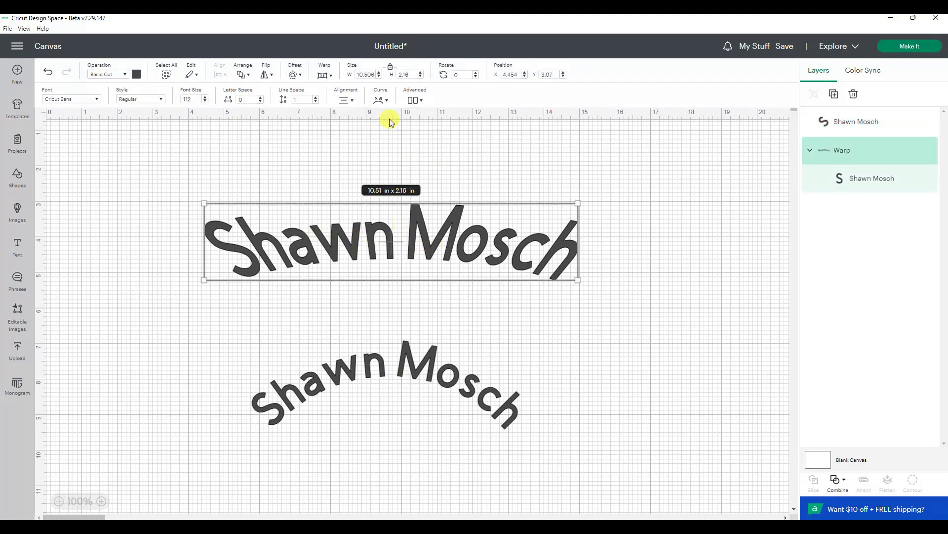
Step: Try a Warp preset on the arched text, then start over leaving only a fresh default text box
click(325, 74)
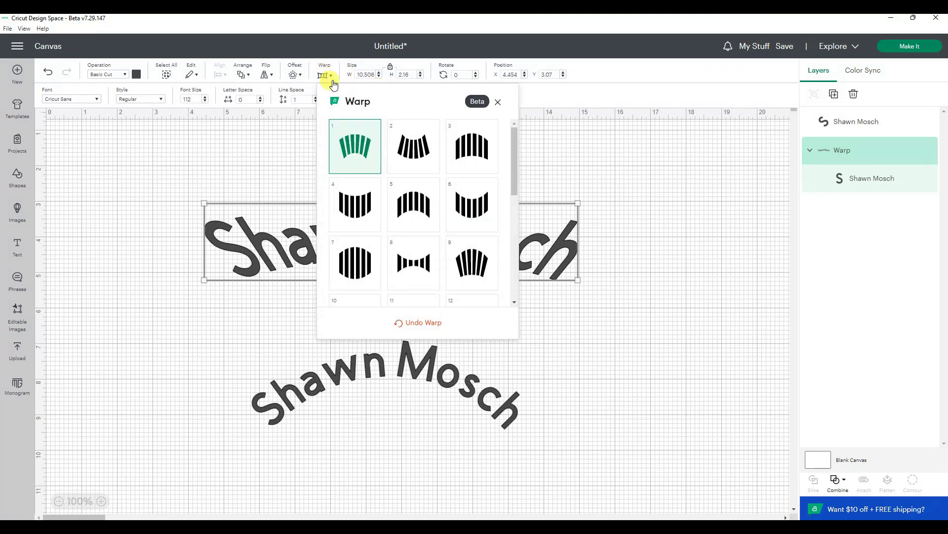
click(413, 147)
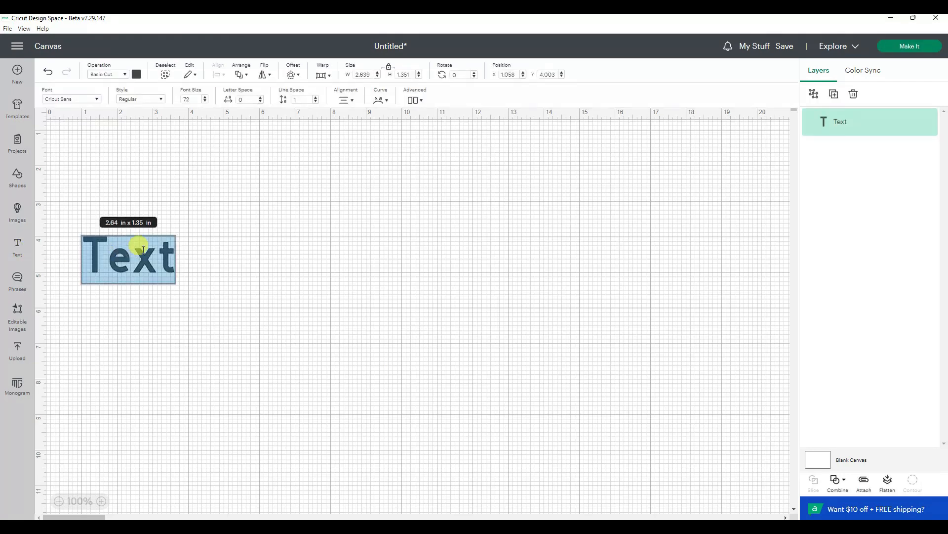
Step: Make a 'Shawn' text at the upper right and duplicate it
text(Shawn)
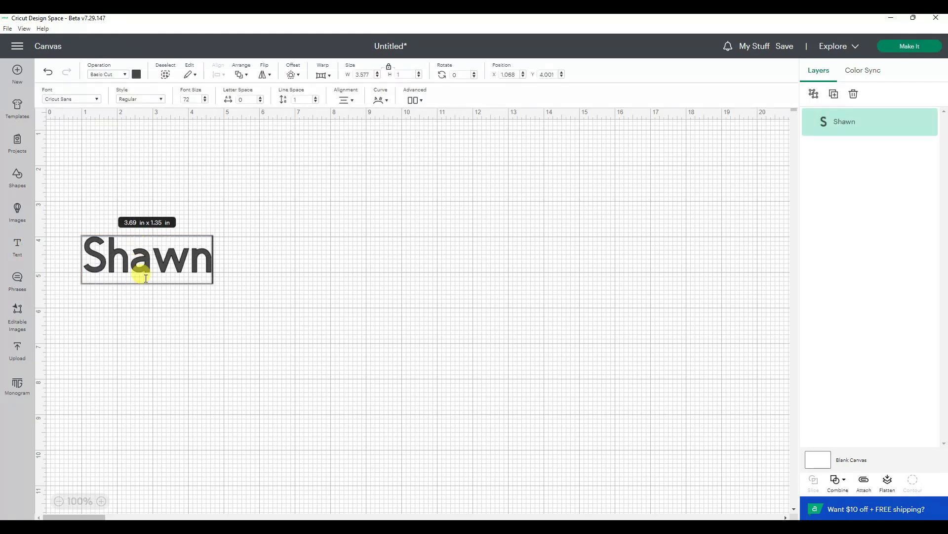
drag(146, 258, 584, 154)
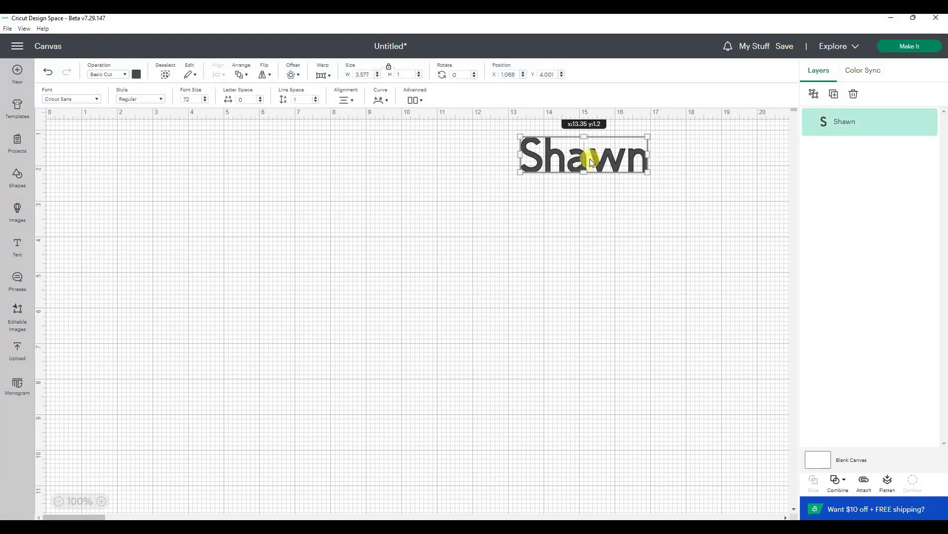
right_click(584, 154)
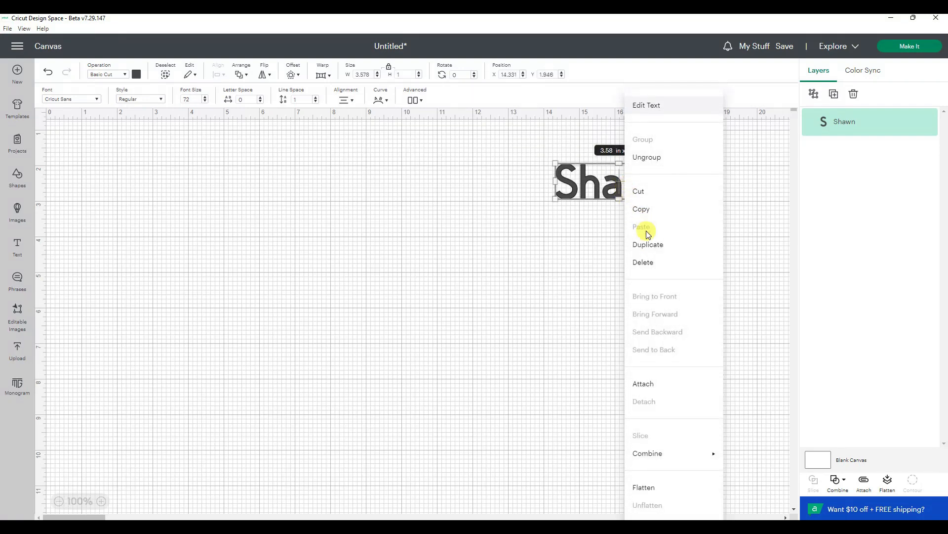
click(648, 244)
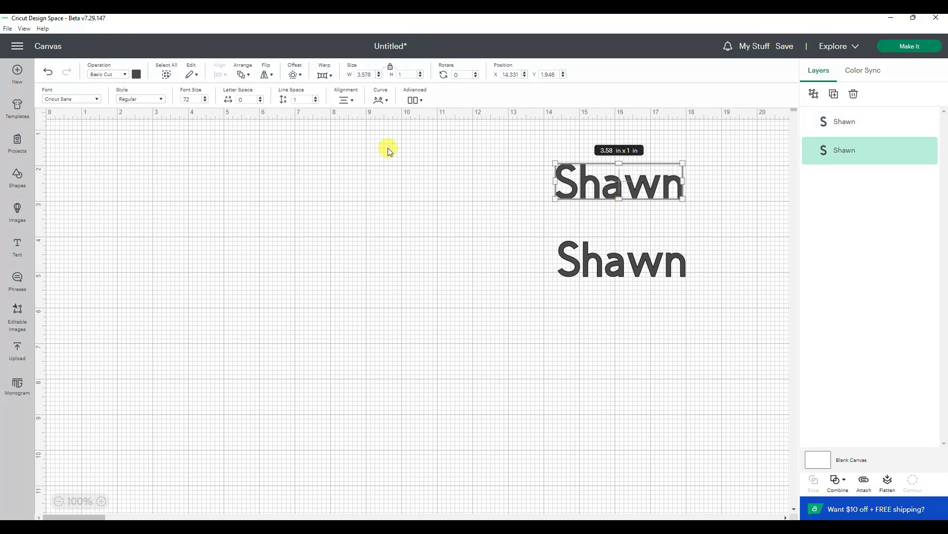
Step: Give the top Shawn one Warp preset and the lower copy a different one
click(324, 71)
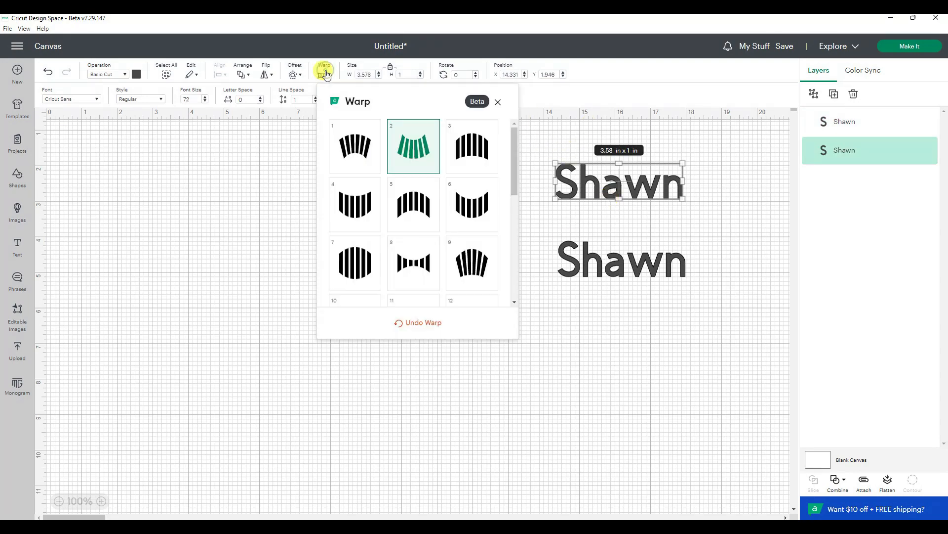
click(355, 147)
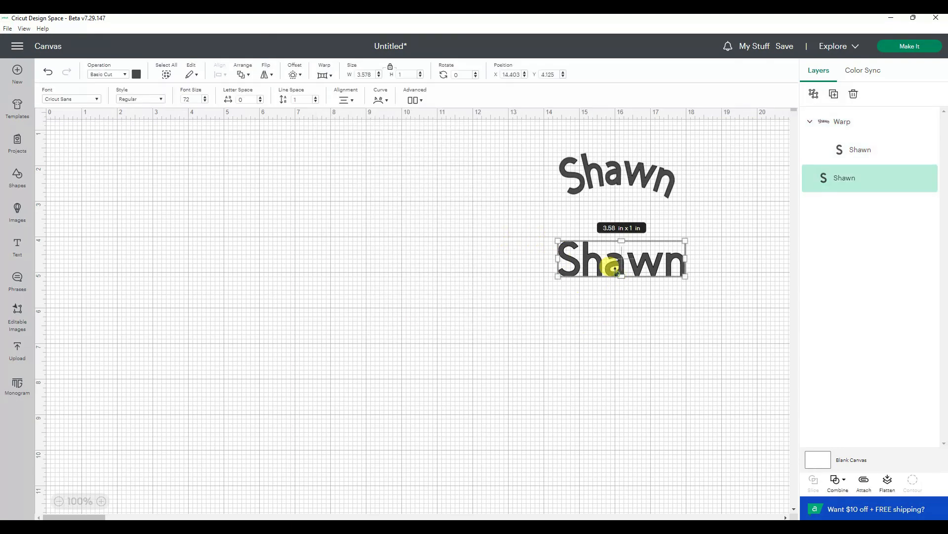
click(324, 72)
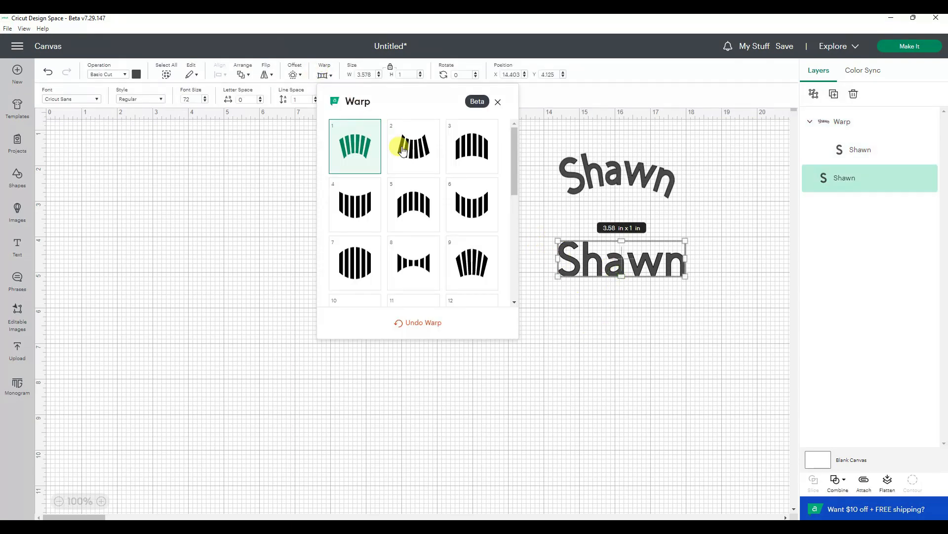
click(413, 146)
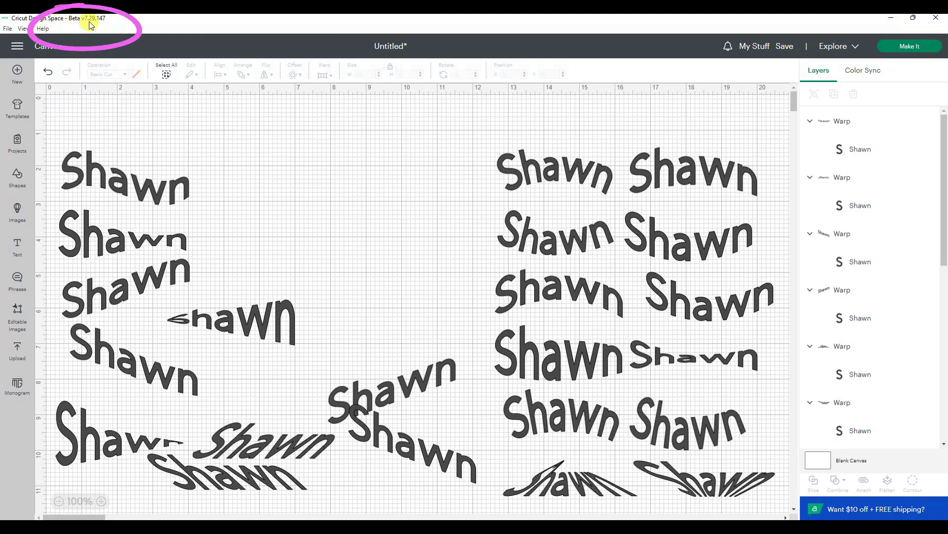
mouse_move(97, 24)
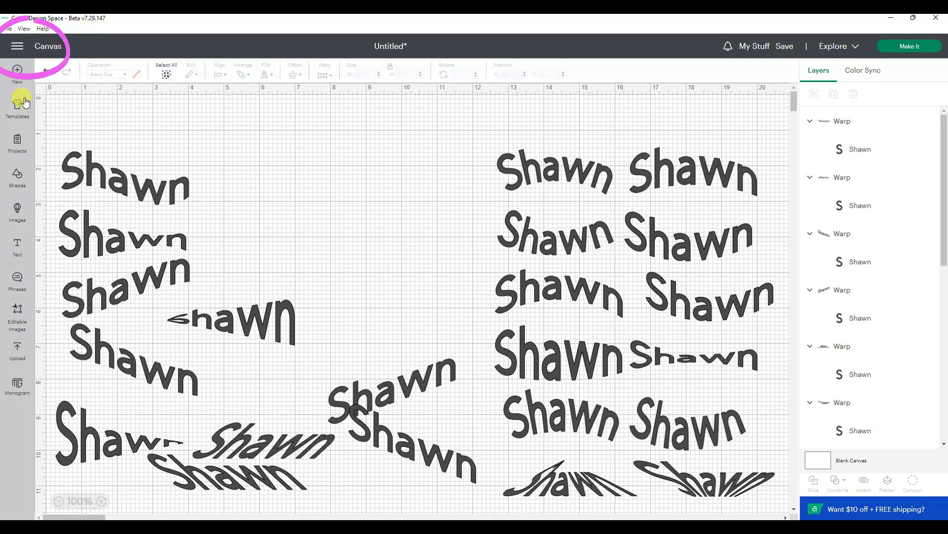
Step: Check in Design Space settings that Application Experience is set to Beta
click(17, 46)
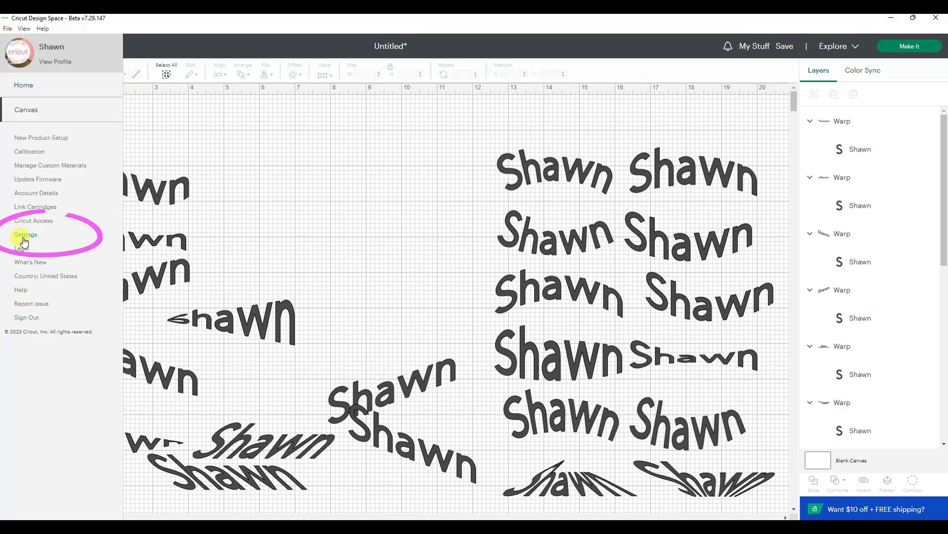
click(25, 235)
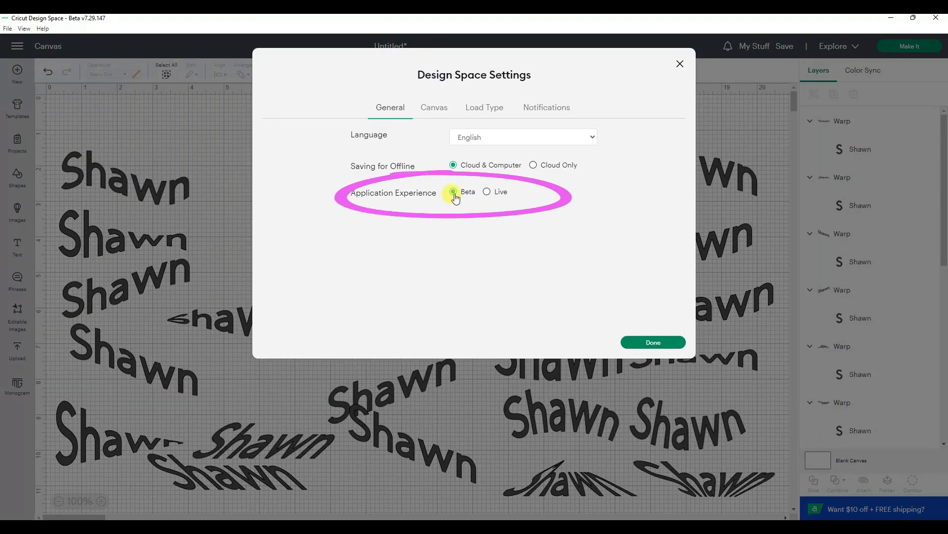
click(653, 342)
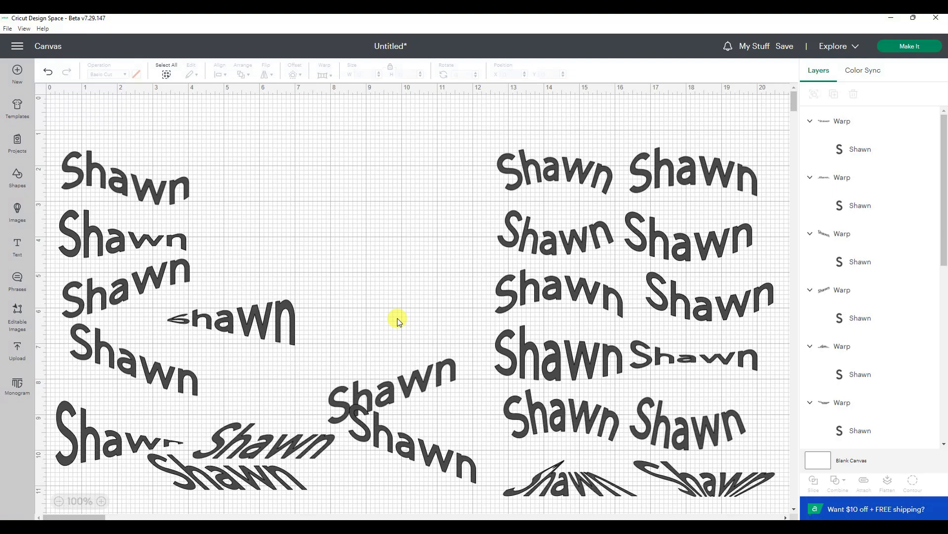
mouse_move(56, 503)
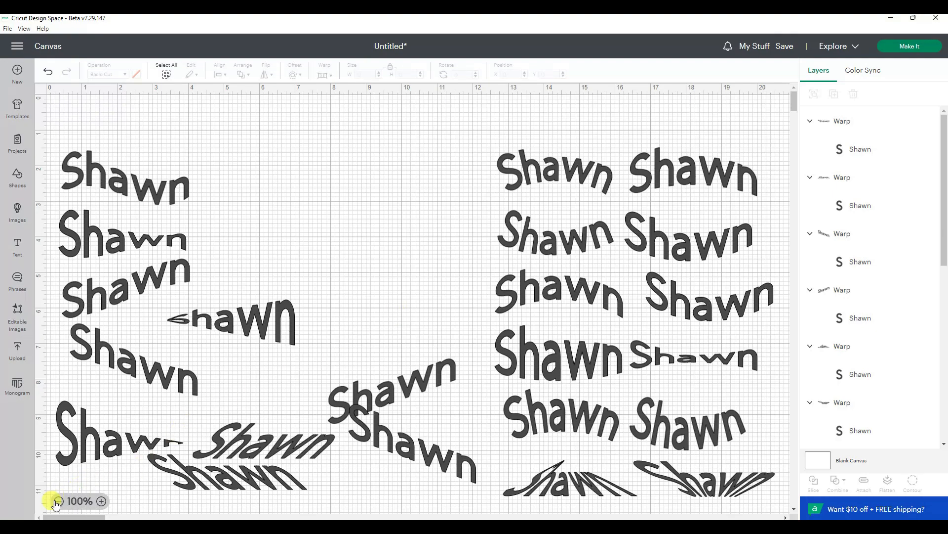
Step: Duplicate a warped Shawn and give the new copy Warp preset 4
right_click(632, 284)
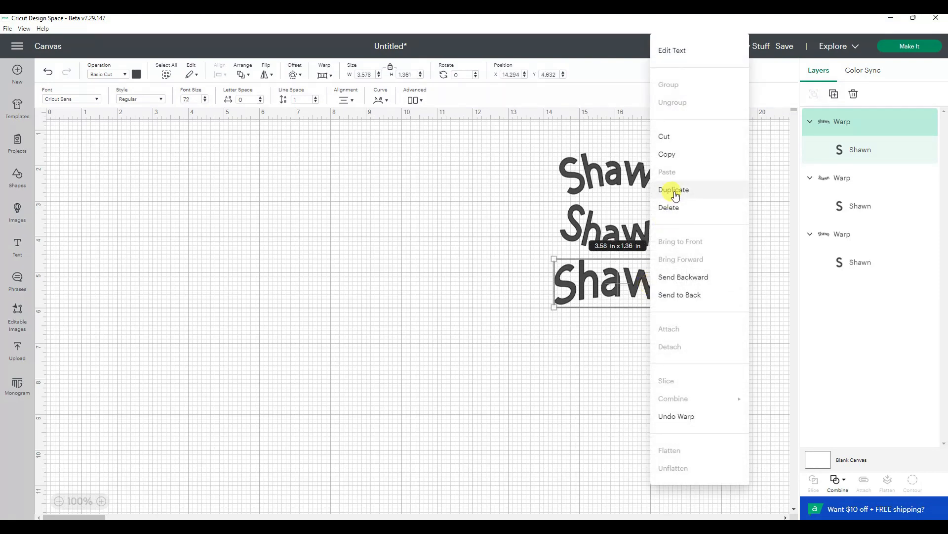
click(673, 190)
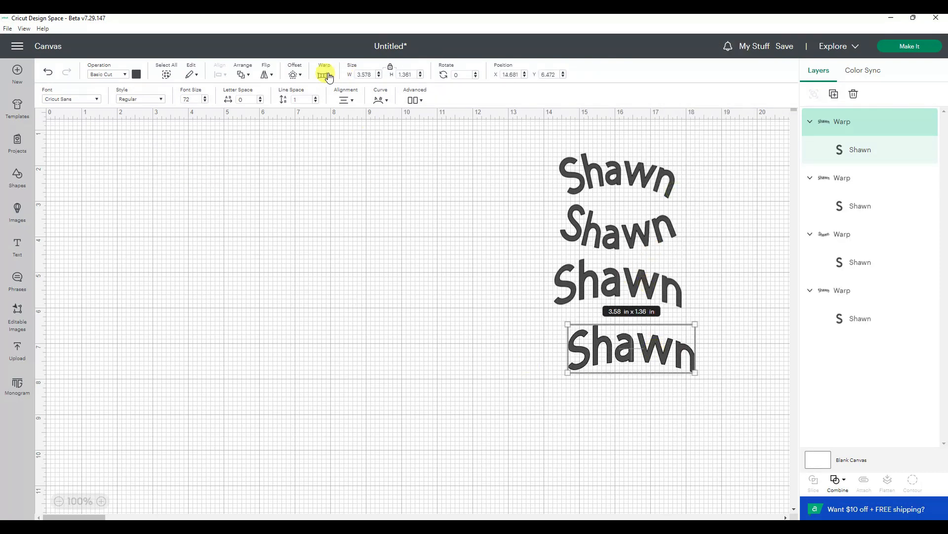
click(325, 72)
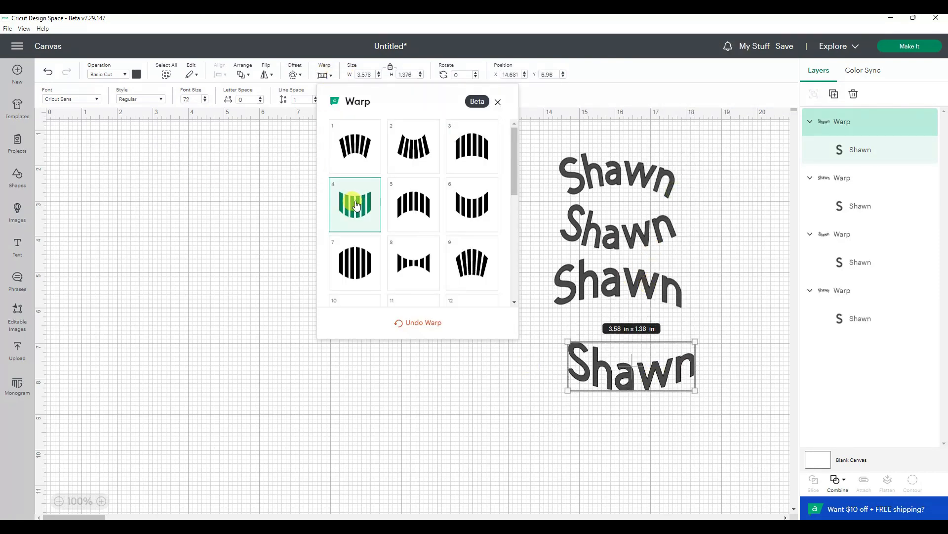
mouse_move(413, 147)
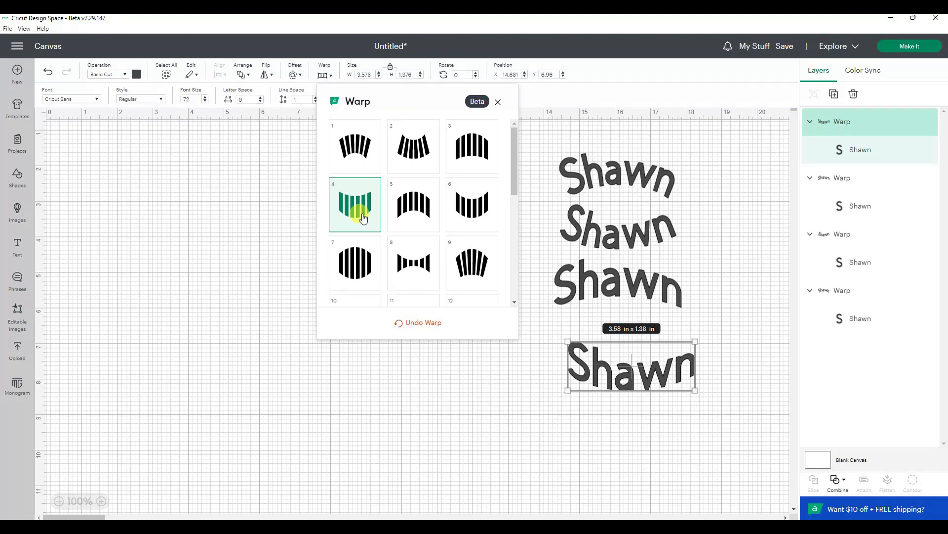
click(498, 102)
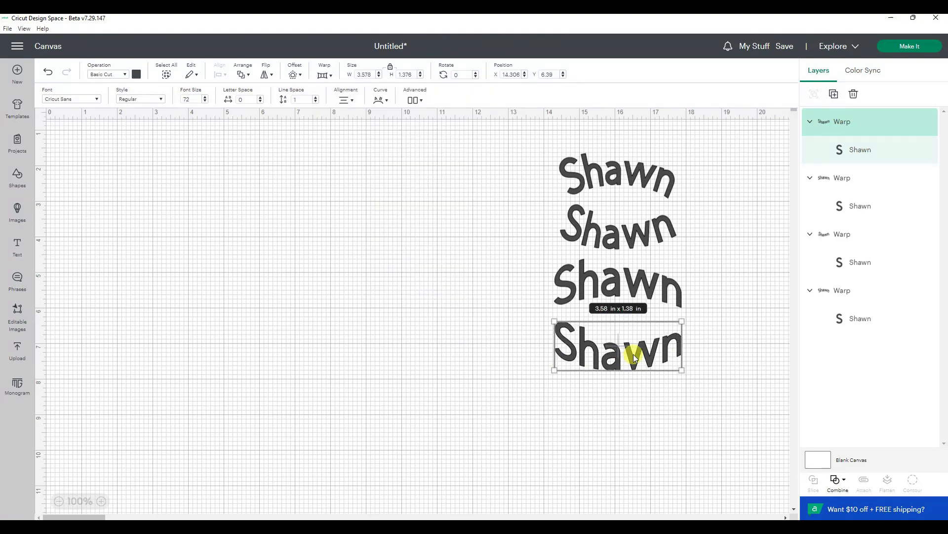
Step: Place the new copy beside the second-row Shawn, starting a second column
drag(616, 347, 724, 247)
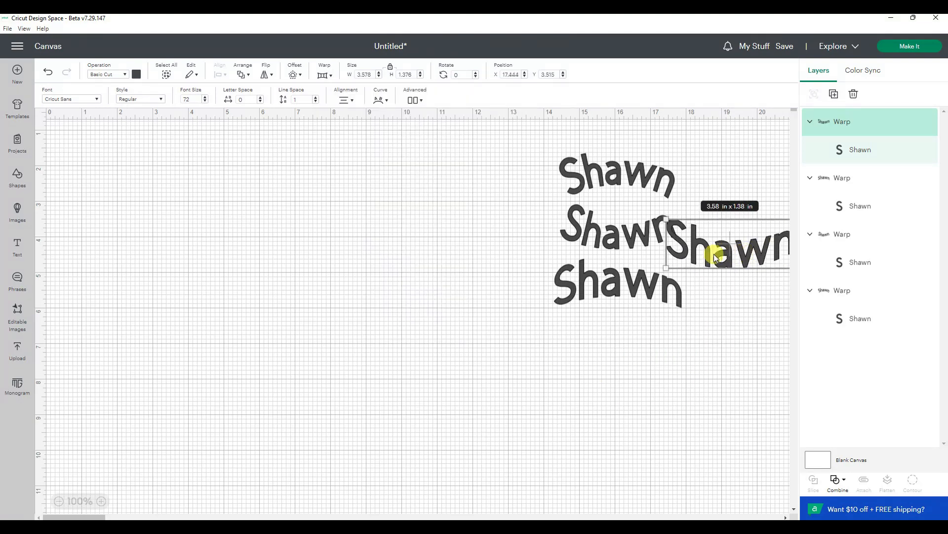
drag(718, 245, 553, 236)
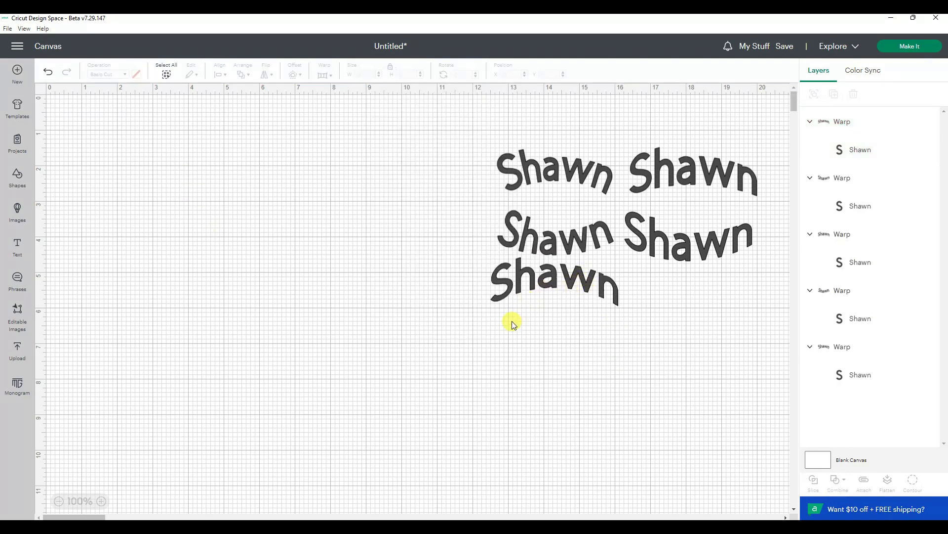
mouse_move(554, 289)
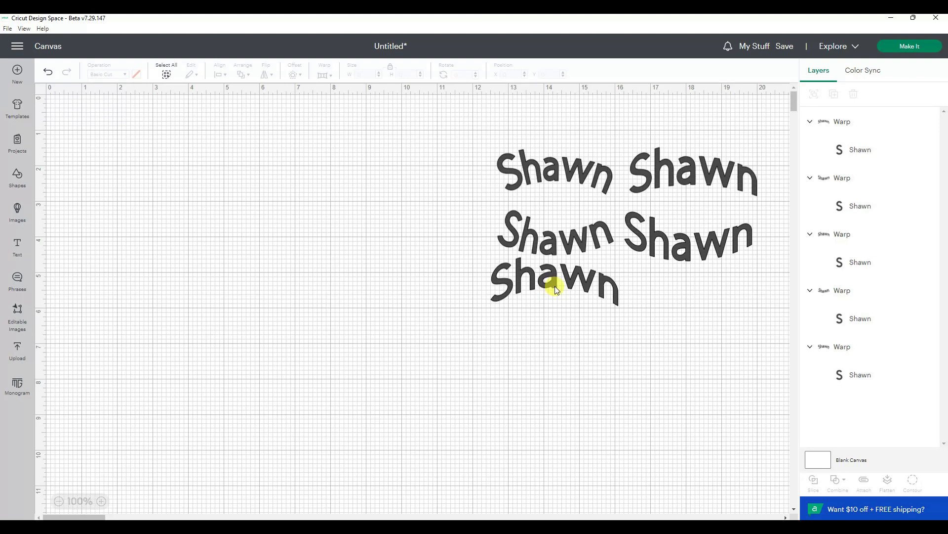
Step: Duplicate the third-row Shawn and move copies into the right-side rows of pairs
right_click(554, 285)
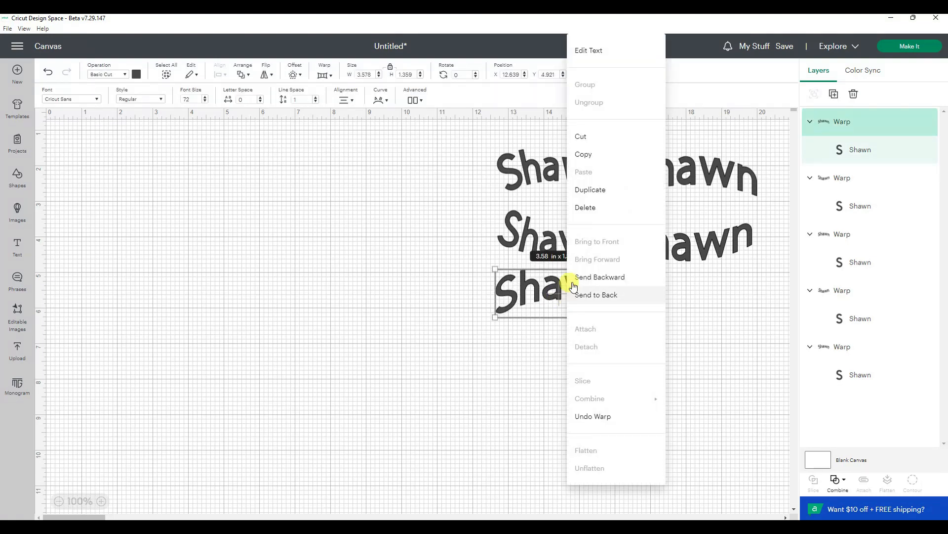
click(322, 72)
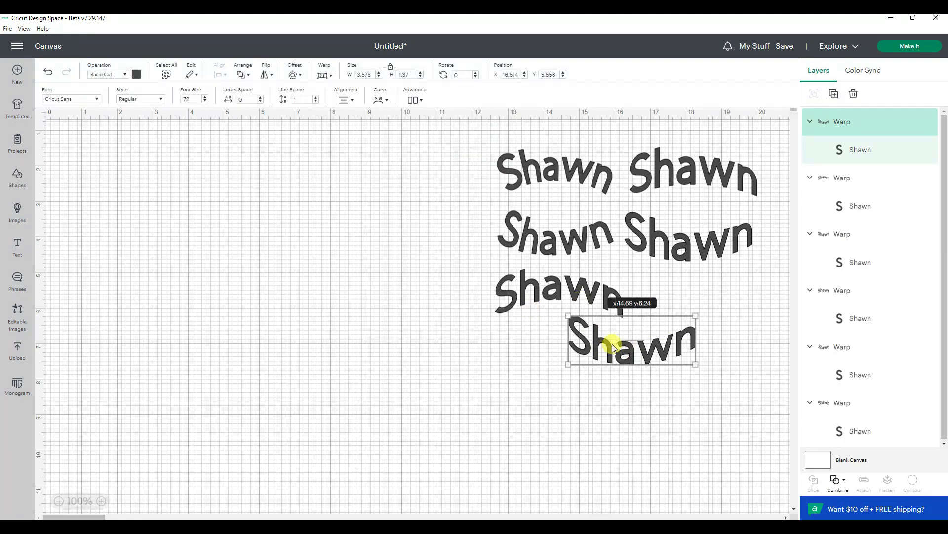
drag(615, 345, 630, 333)
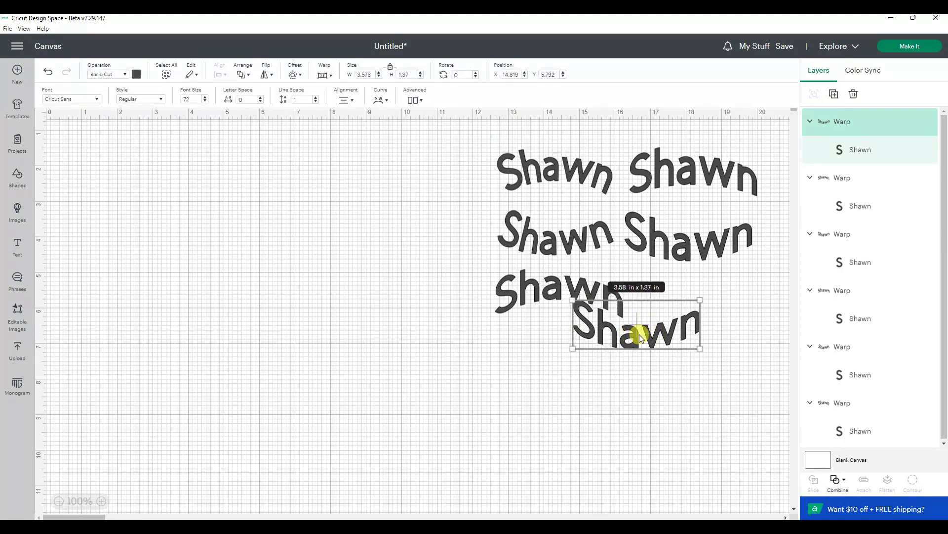
drag(638, 336, 707, 297)
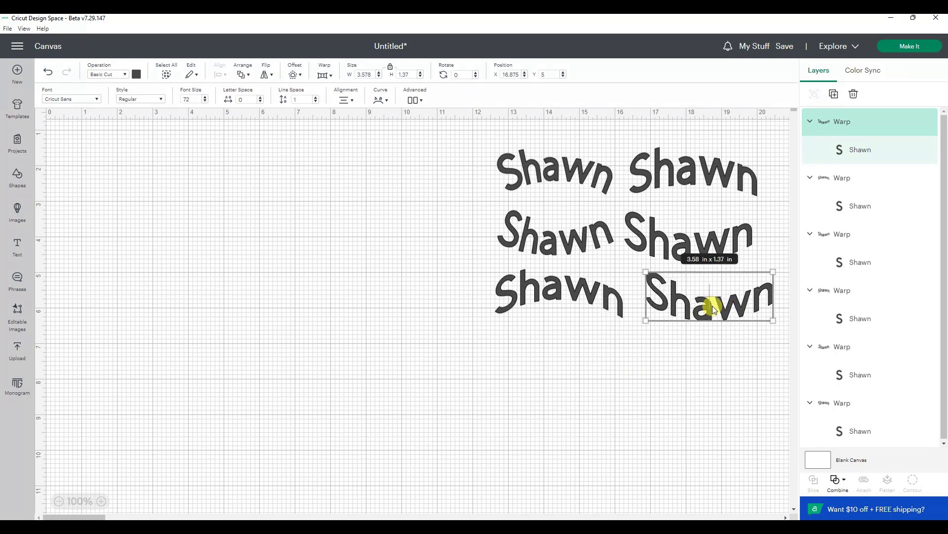
drag(709, 296, 216, 228)
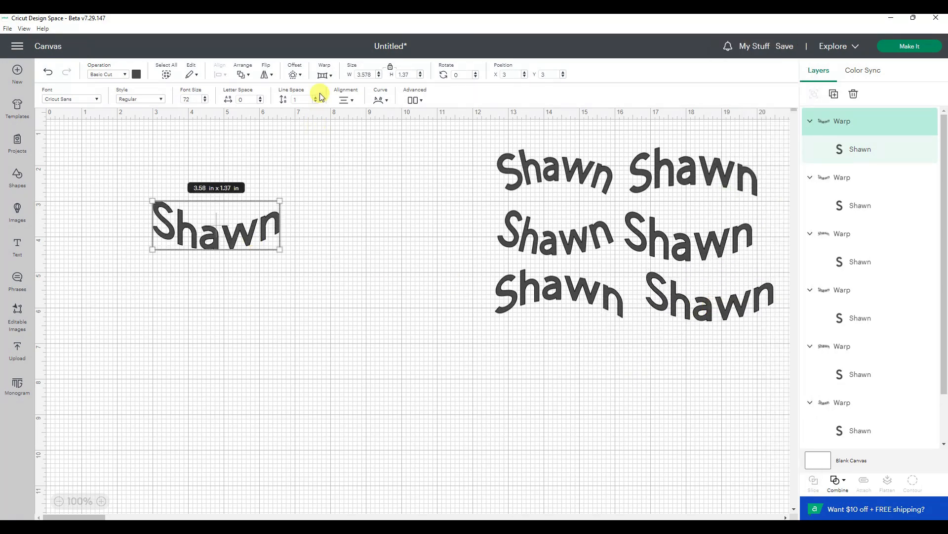
drag(214, 227, 587, 365)
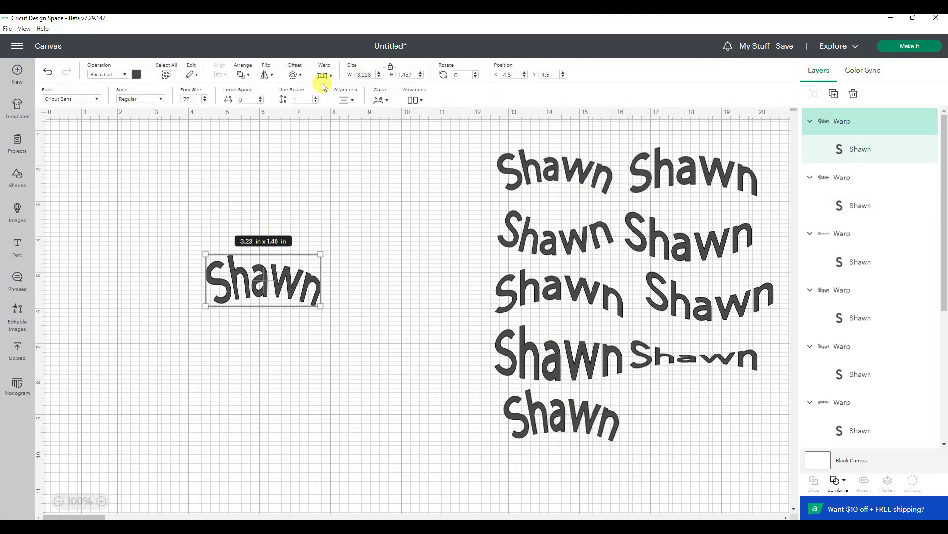
Step: Fill the fifth row, then give the newest copy a different warp and stack it in the left column
drag(263, 279, 687, 424)
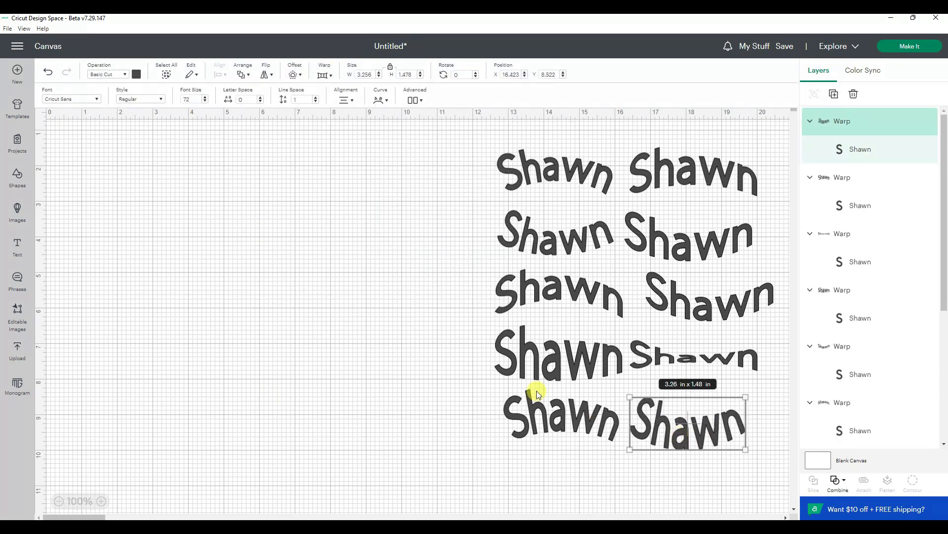
drag(687, 424, 281, 297)
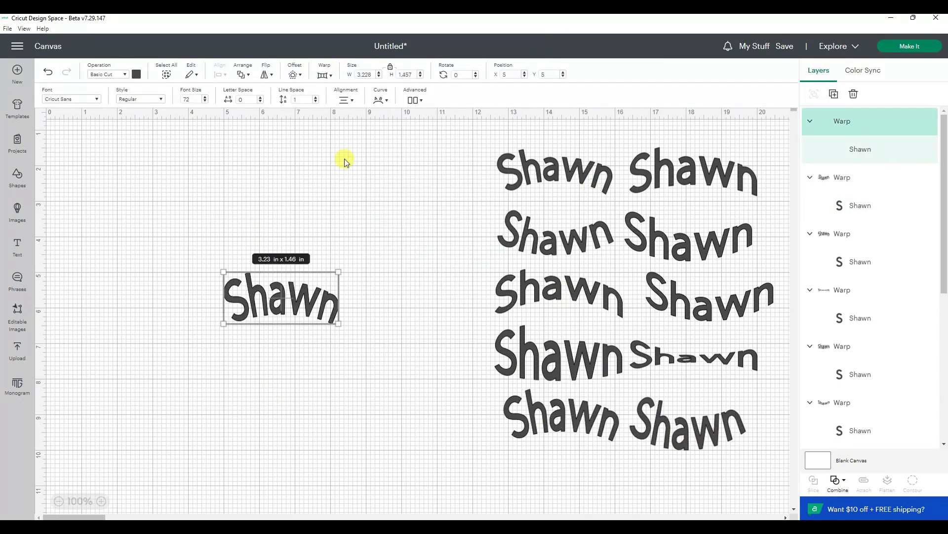
click(413, 204)
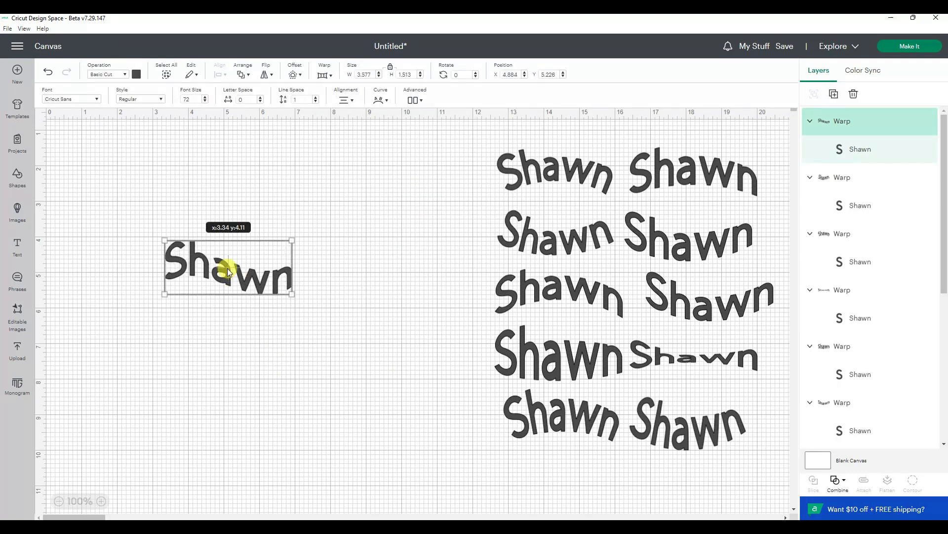
drag(228, 268, 154, 262)
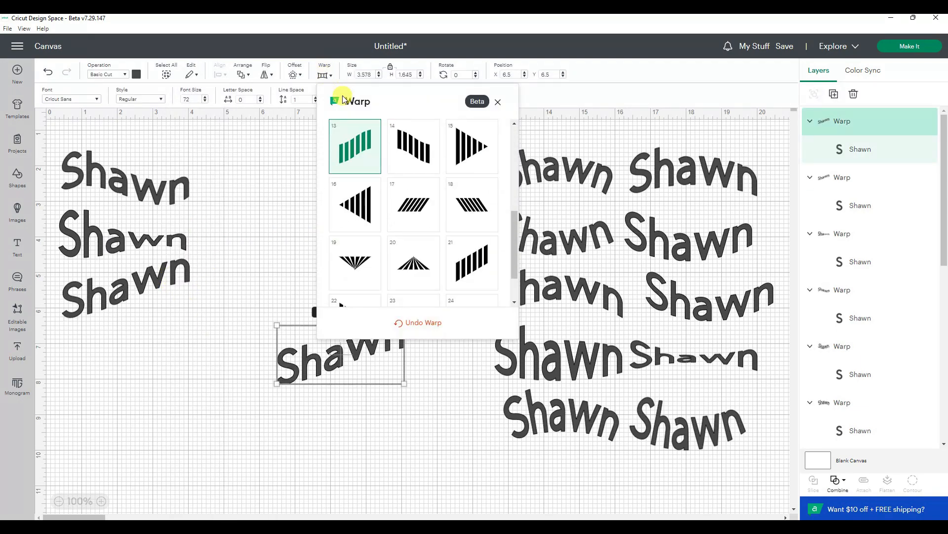
Step: Give a new left-side copy a slanting warp (preset 14)
scroll(down, 3)
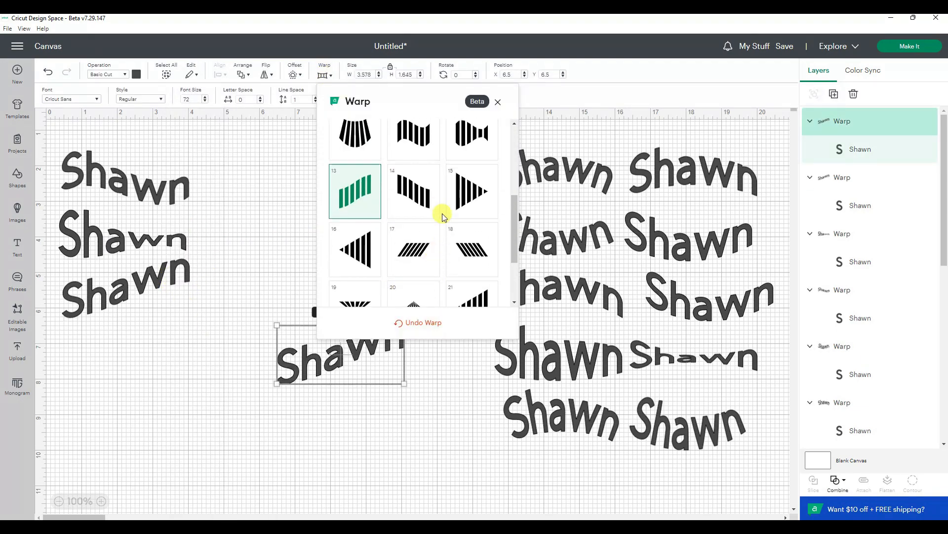
click(413, 190)
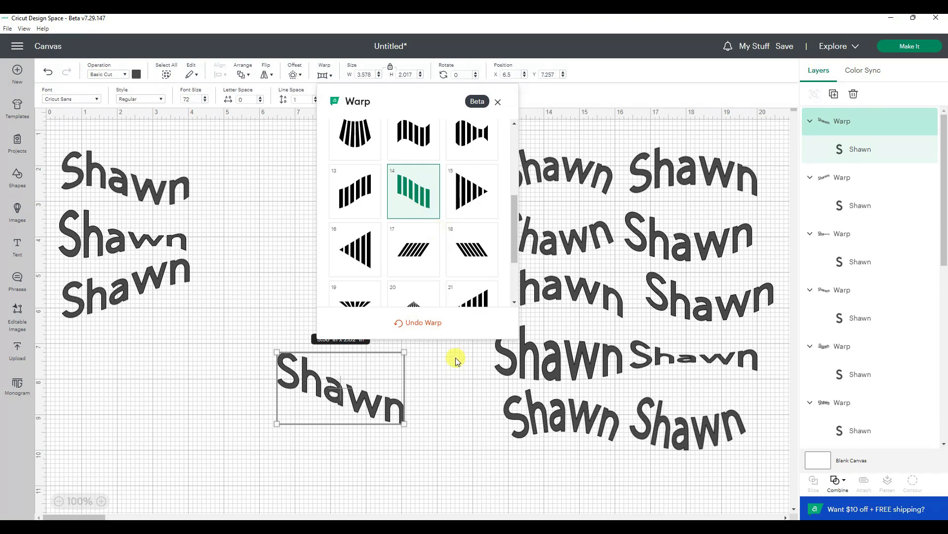
click(498, 101)
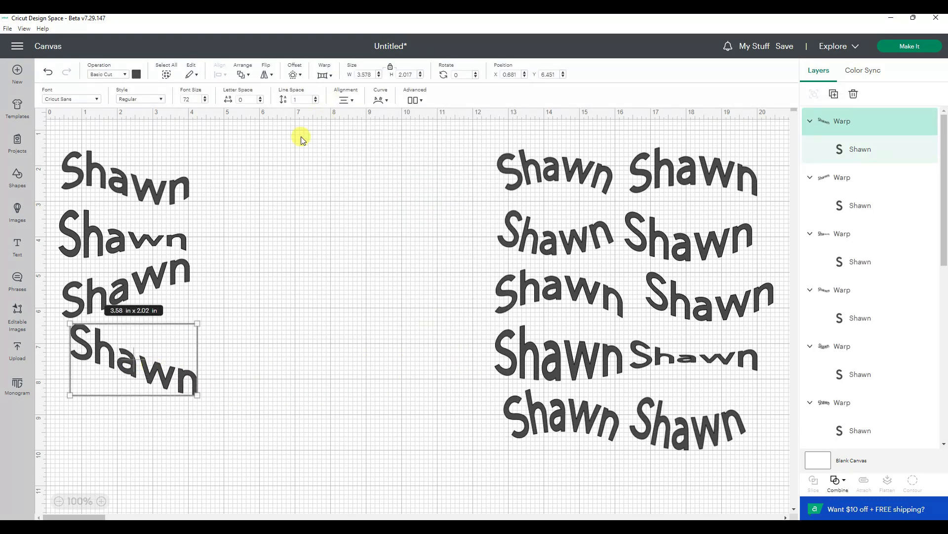
click(325, 71)
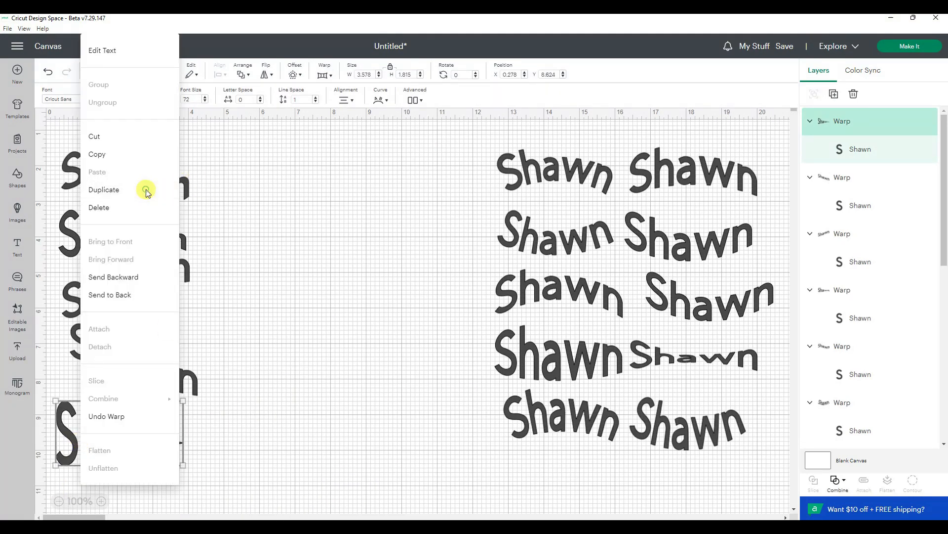
Step: Duplicate the bottom-left and pointed Shawn copies and ready the italic-style copy for warping
click(354, 205)
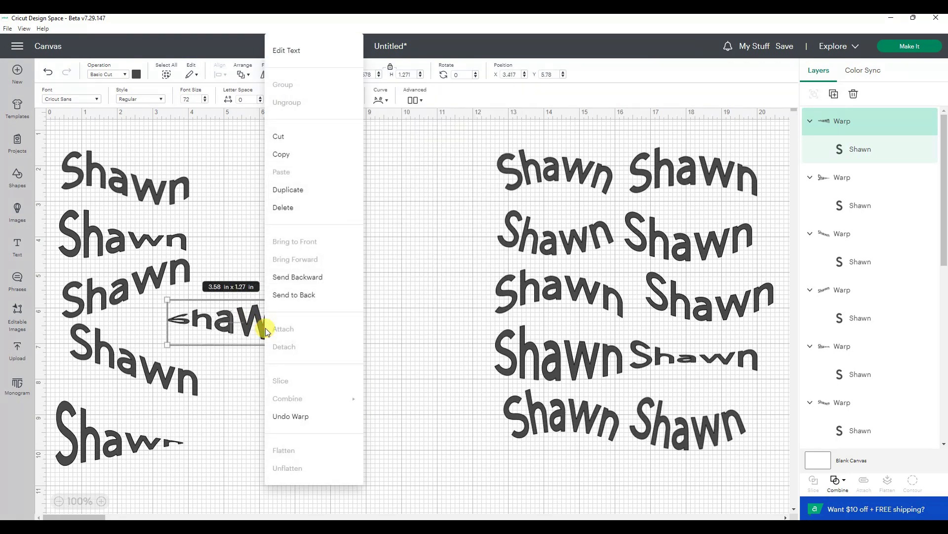
click(326, 72)
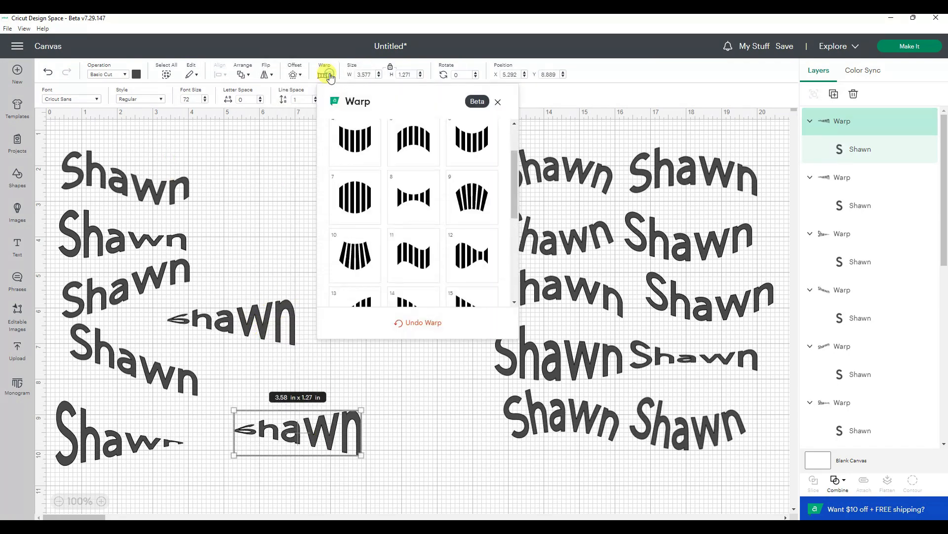
click(497, 101)
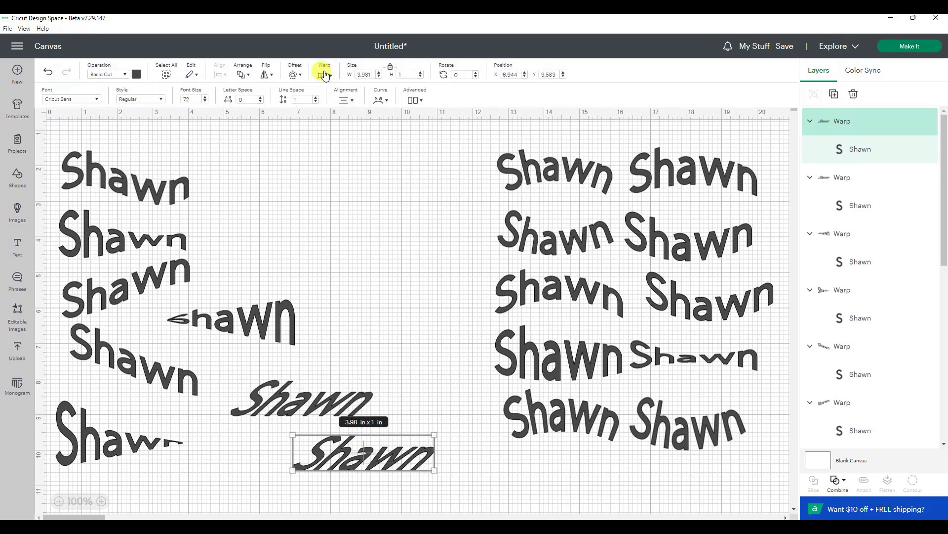
right_click(344, 454)
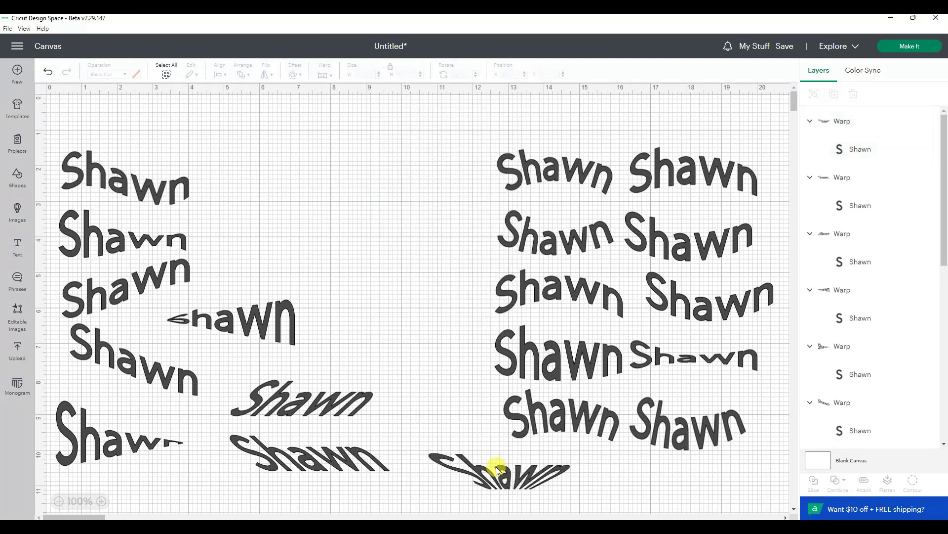
Step: Give a copy a fan-shaped warp (preset 21) and duplicate the centre Shawn
click(496, 470)
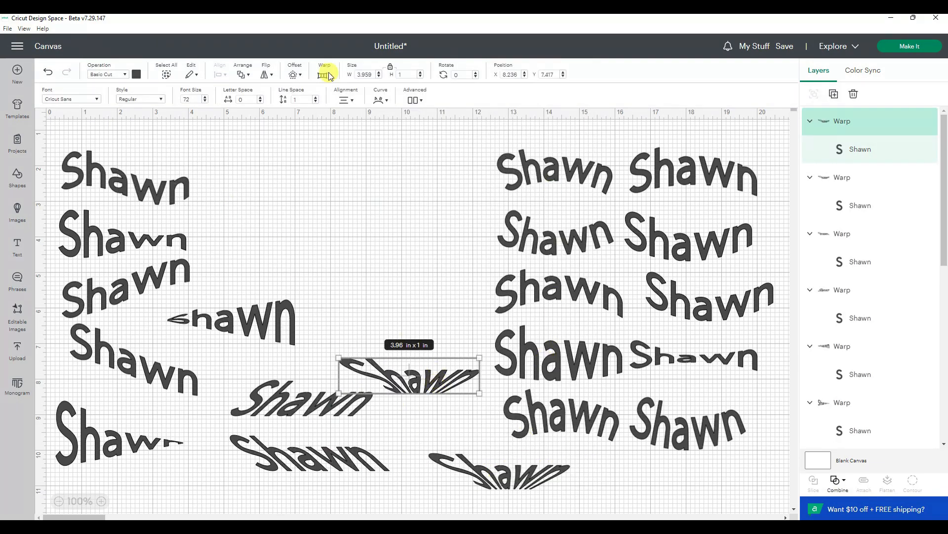
click(324, 69)
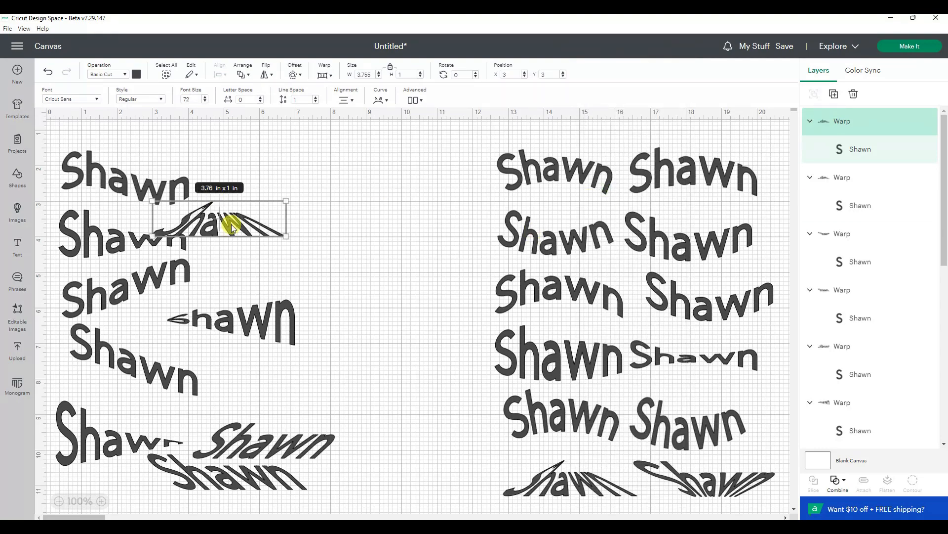
right_click(363, 393)
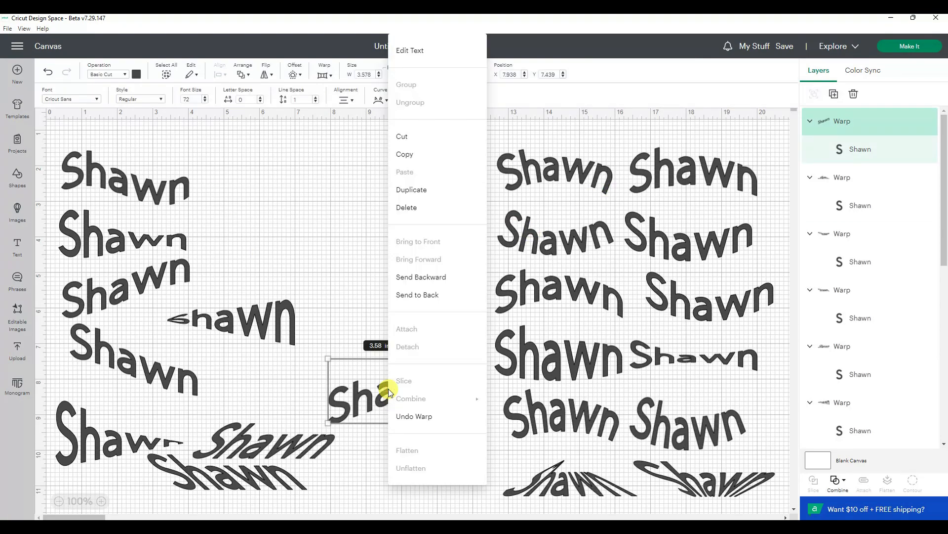
click(324, 71)
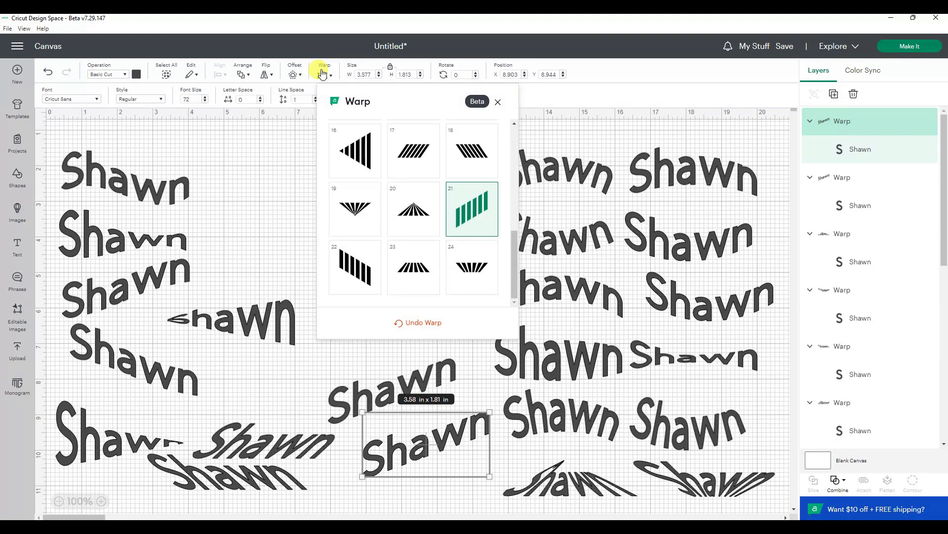
Step: Tilt the duplicate with another warp and review the full arrangement down the canvas
click(354, 267)
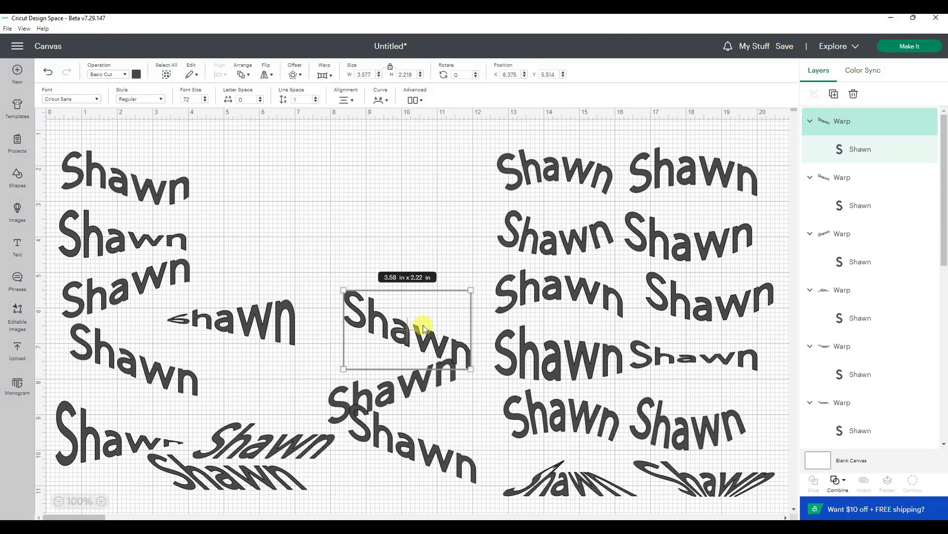
click(358, 261)
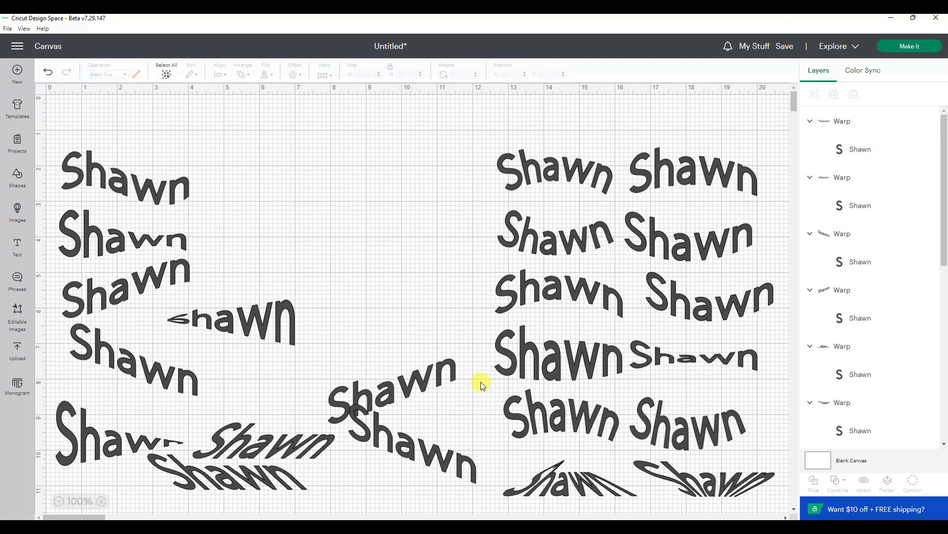
scroll(down, 3)
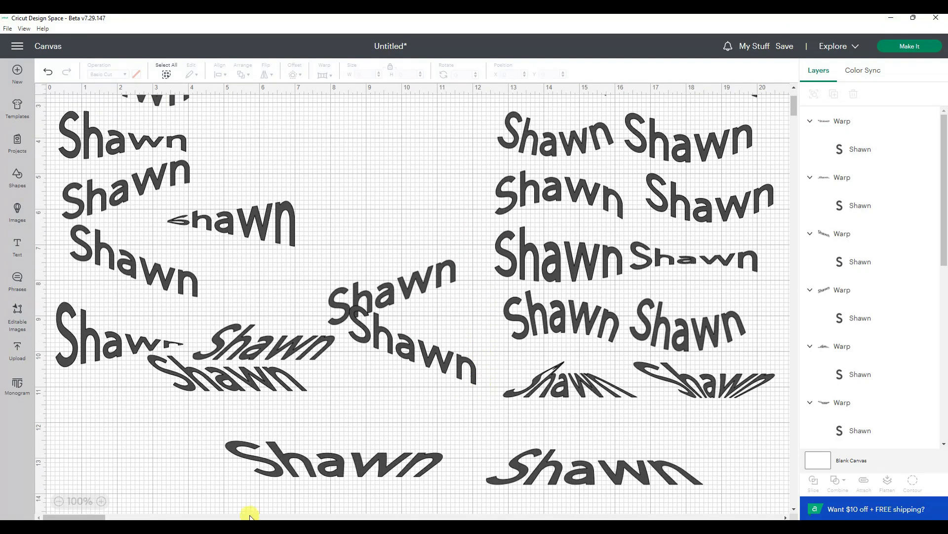